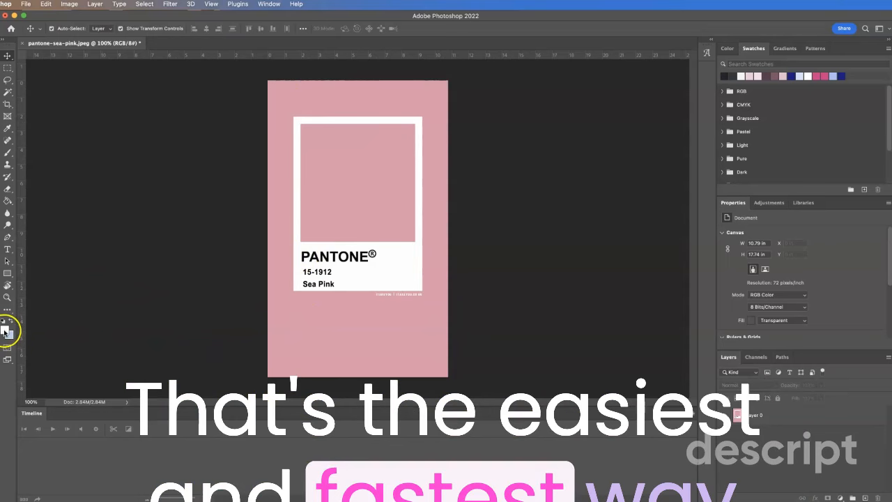
# Bring up the Color Picker from the foreground colour swatch.
pyautogui.click(8, 329)
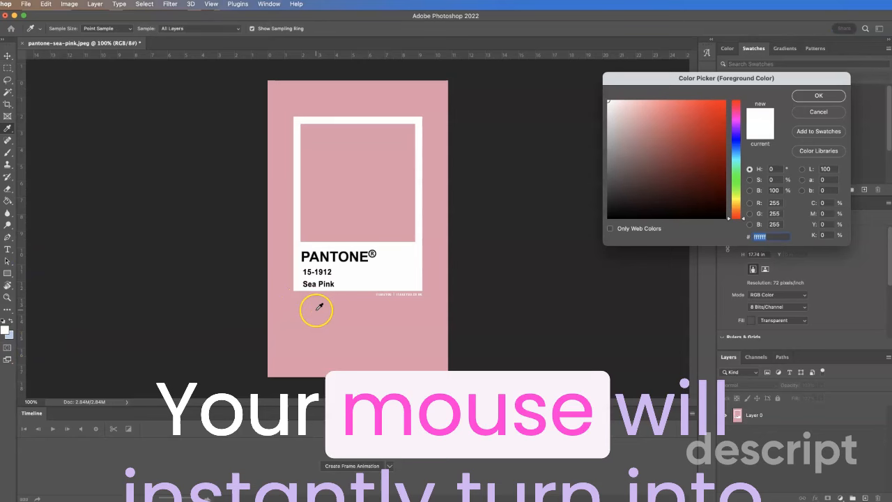
# Sample the Sea Pink area of the Pantone card with the eyedropper as the foreground colour.
pyautogui.click(315, 310)
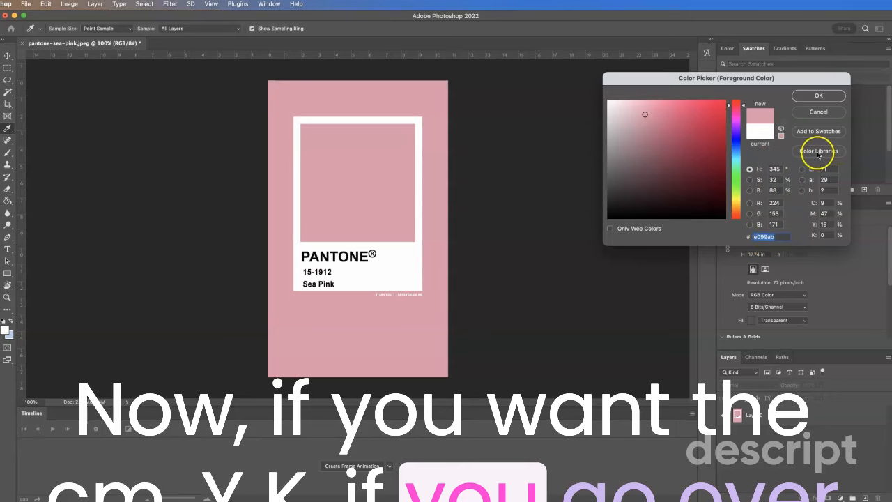
# Match the sampled pink in Color Libraries and browse the Book list of Pantone books.
pyautogui.click(819, 151)
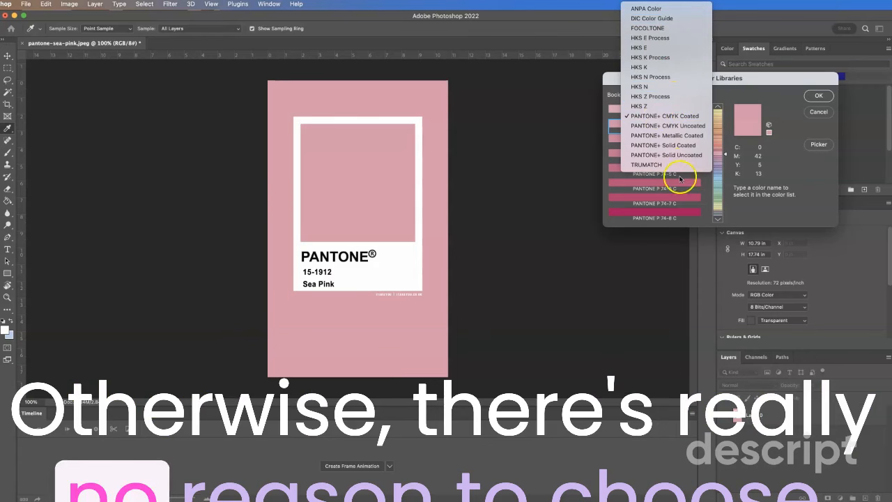
pyautogui.click(666, 116)
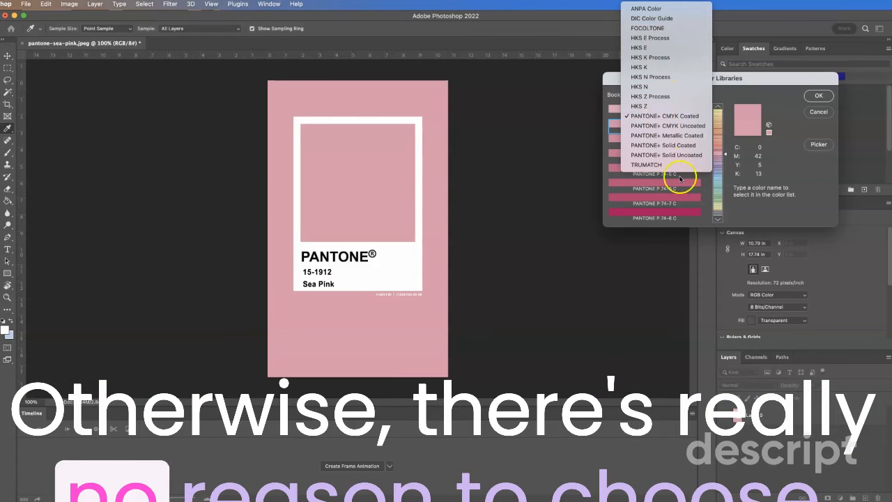